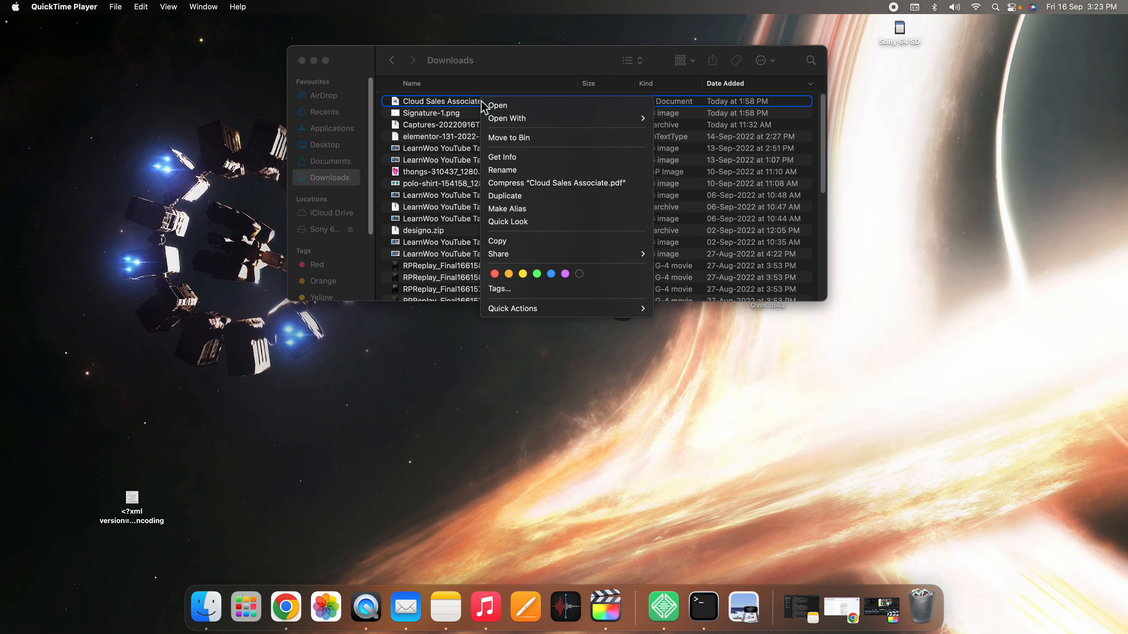
pyautogui.moveTo(470, 113)
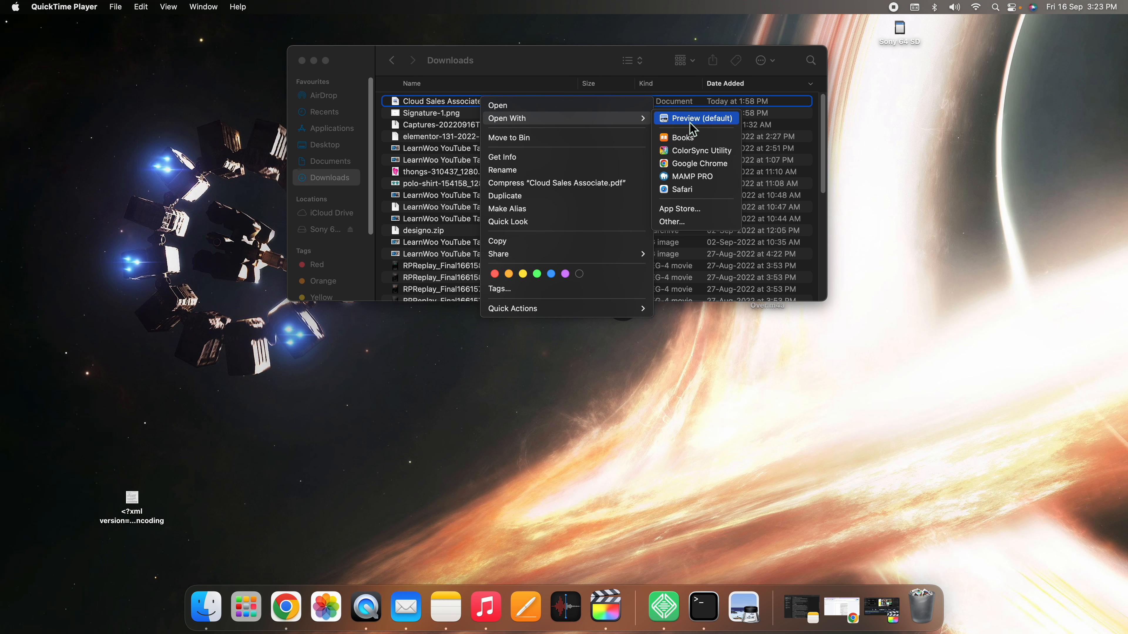
# Step: Open Cloud Sales Associate.pdf from Downloads in Preview
pyautogui.click(697, 118)
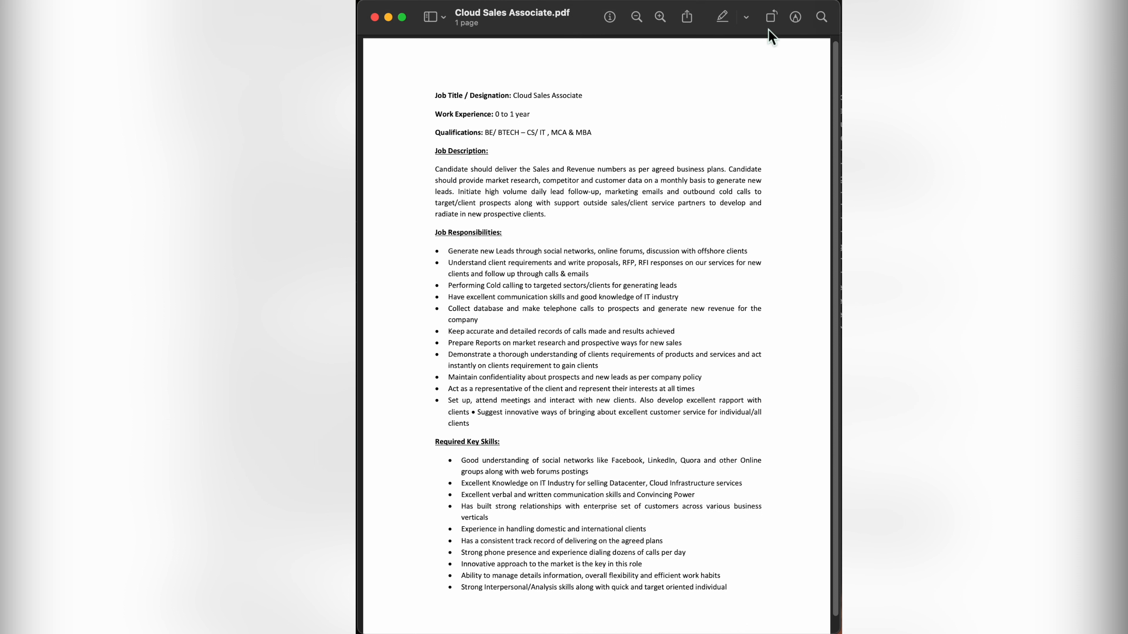
pyautogui.moveTo(796, 17)
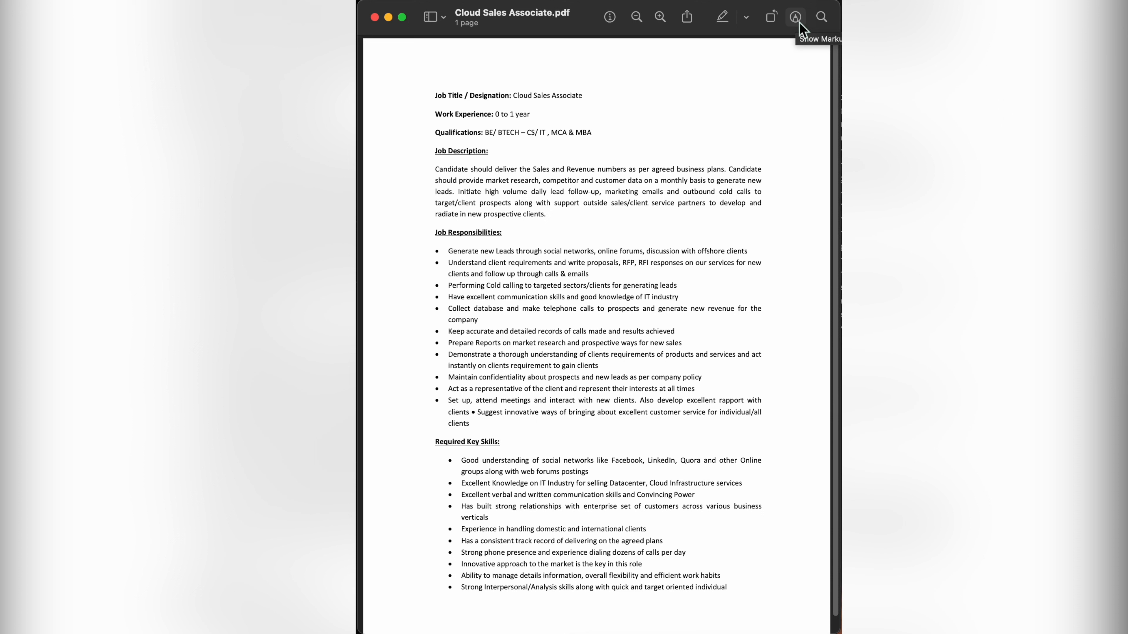
# Step: Show the markup toolbar and start a new signature, opening the capture panel in camera mode
pyautogui.click(794, 17)
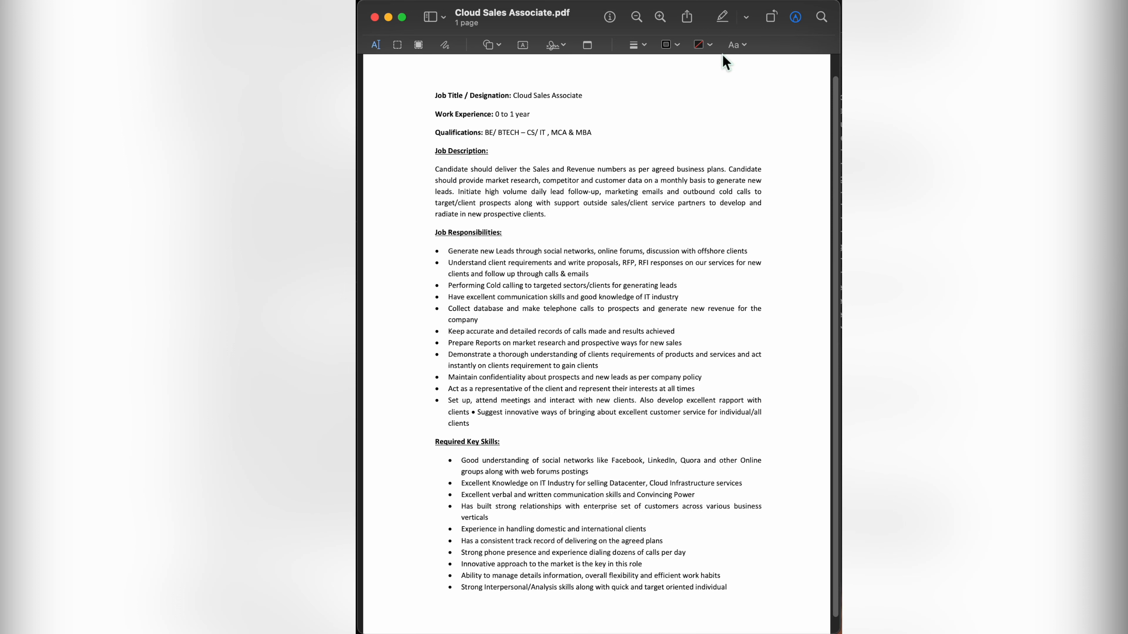
pyautogui.moveTo(648, 67)
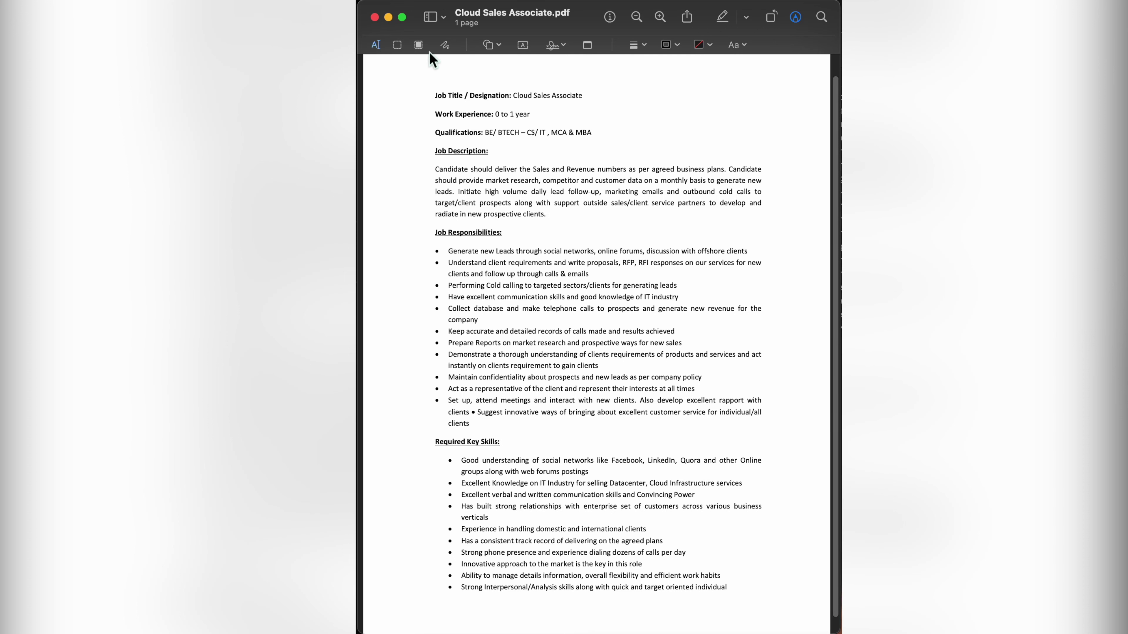
pyautogui.moveTo(484, 50)
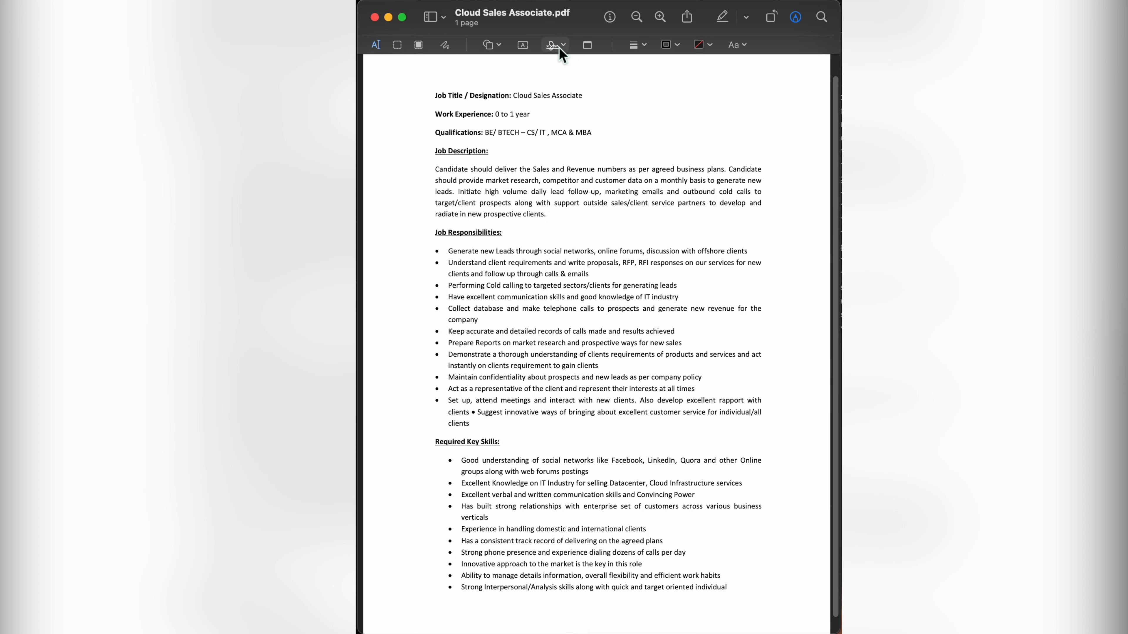
pyautogui.moveTo(552, 44)
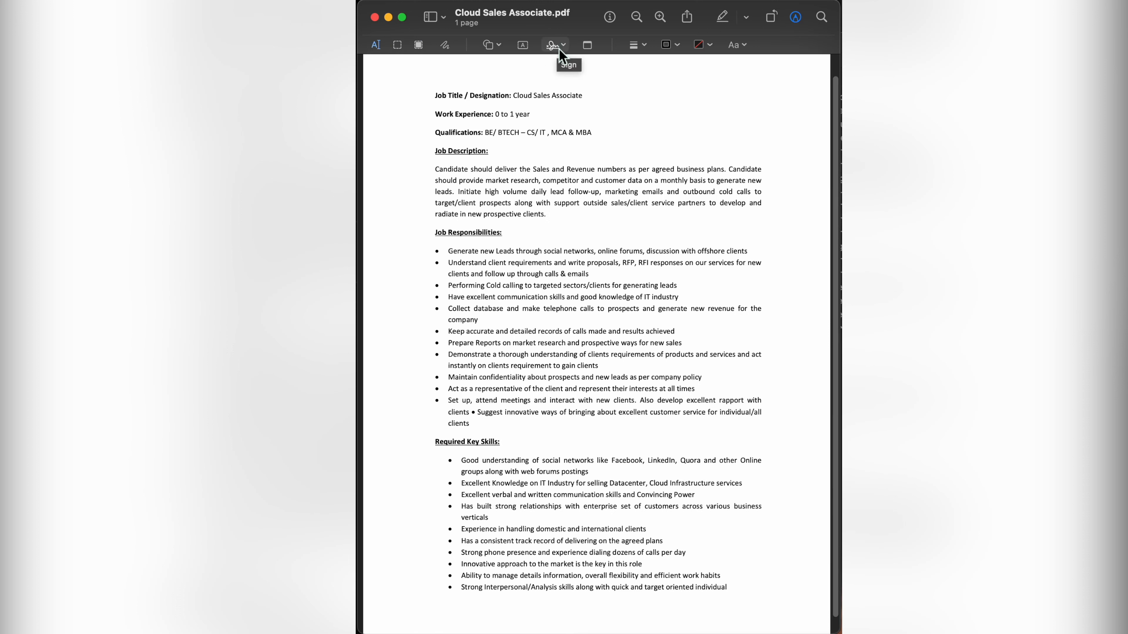
pyautogui.click(552, 45)
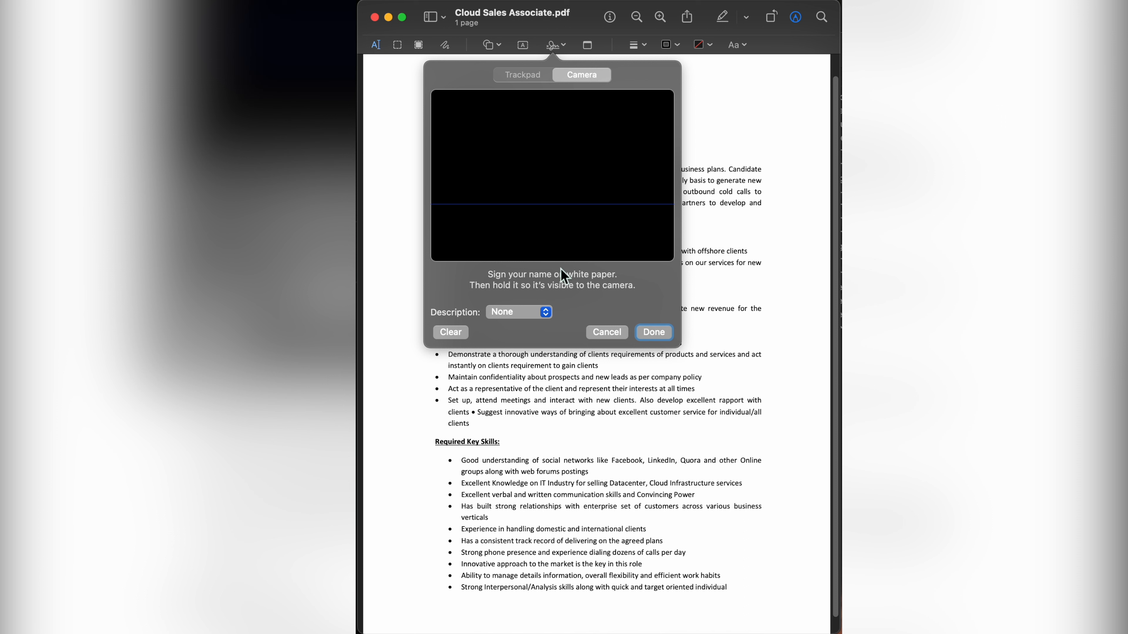
pyautogui.moveTo(483, 302)
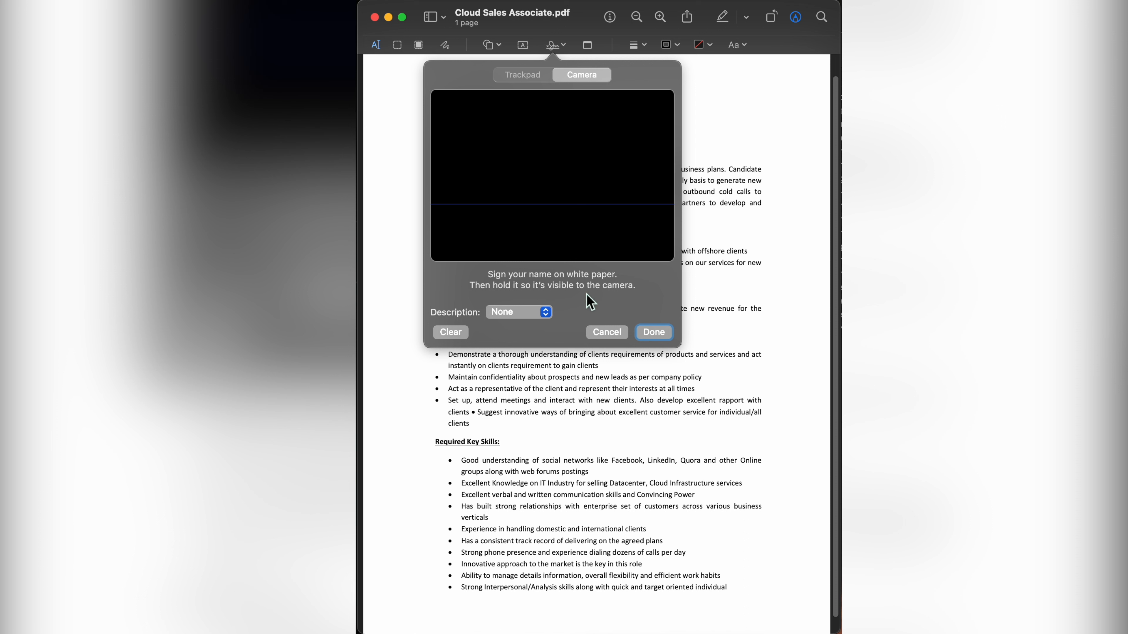
pyautogui.moveTo(602, 304)
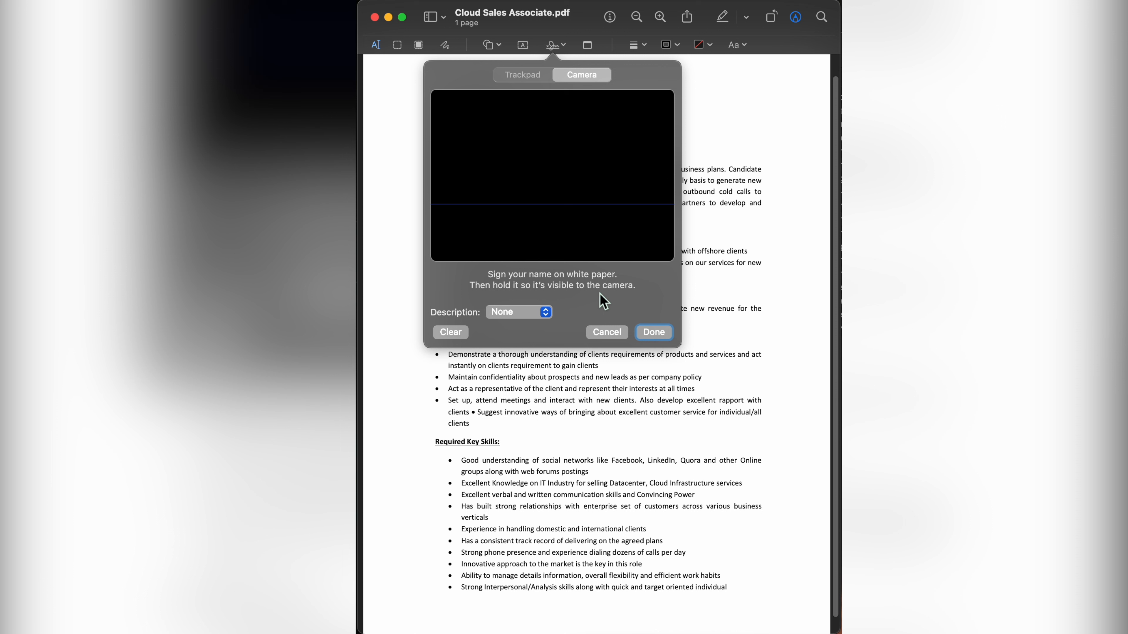
pyautogui.moveTo(604, 296)
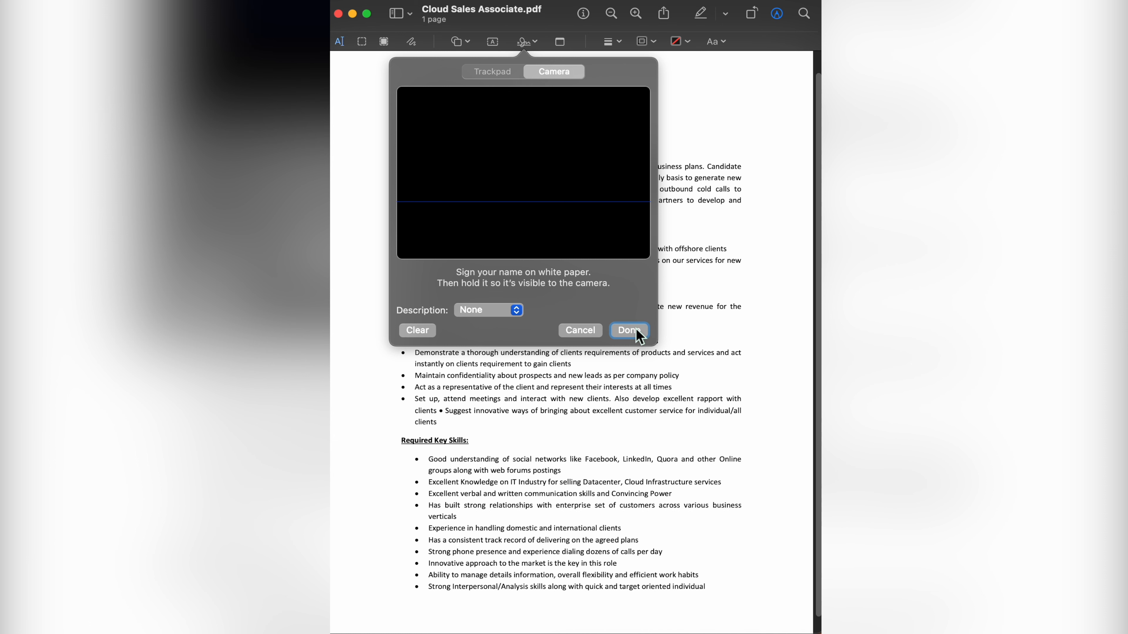
# Step: Dismiss the signature capture panel without capturing, returning to the unsigned PDF
pyautogui.click(629, 330)
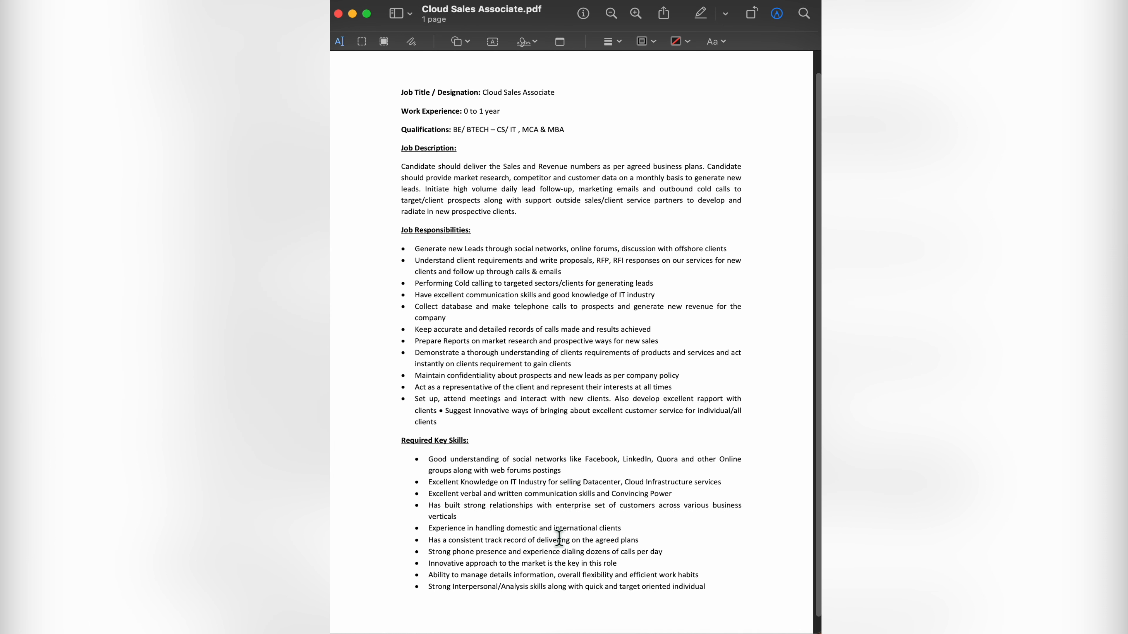
pyautogui.moveTo(531, 609)
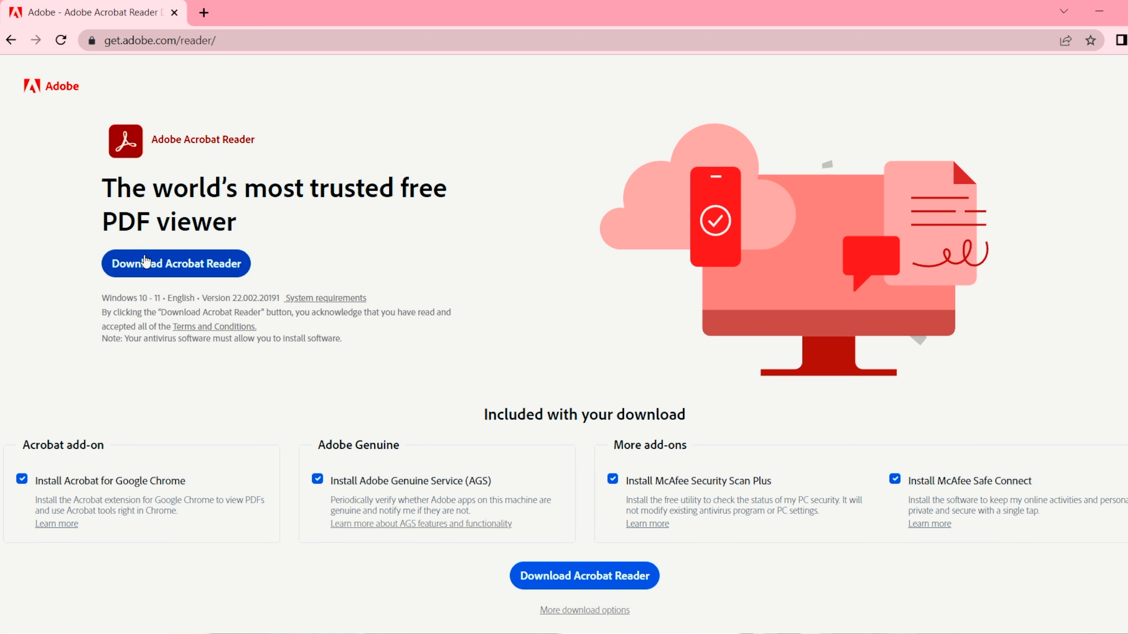
# Step: Download Adobe Acrobat Reader from get.adobe.com/reader
pyautogui.click(145, 264)
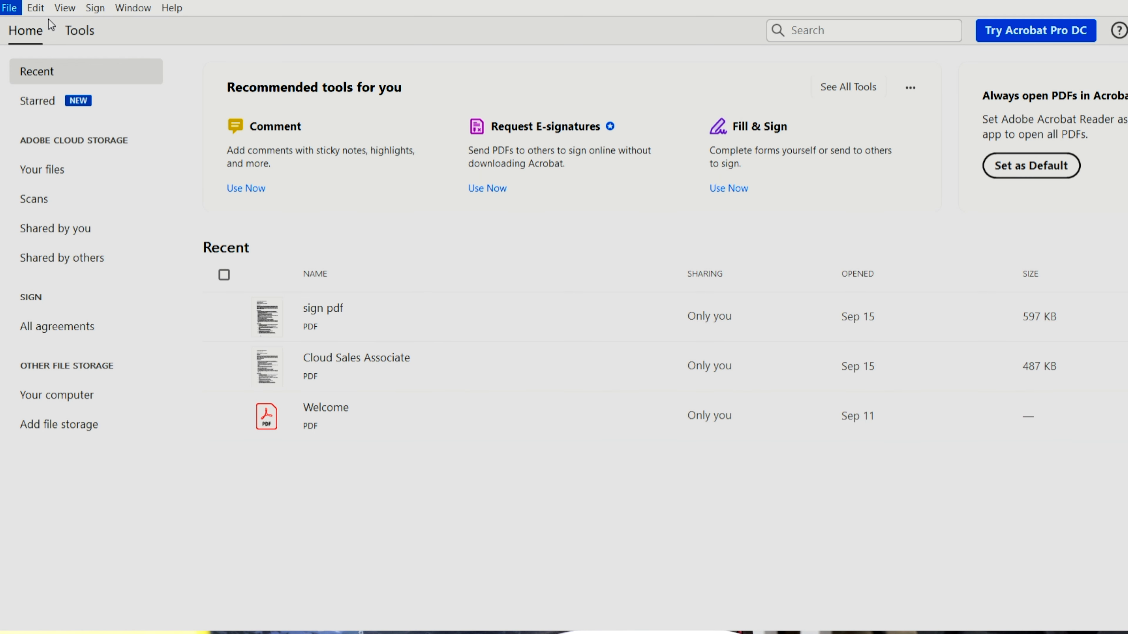
pyautogui.moveTo(160, 44)
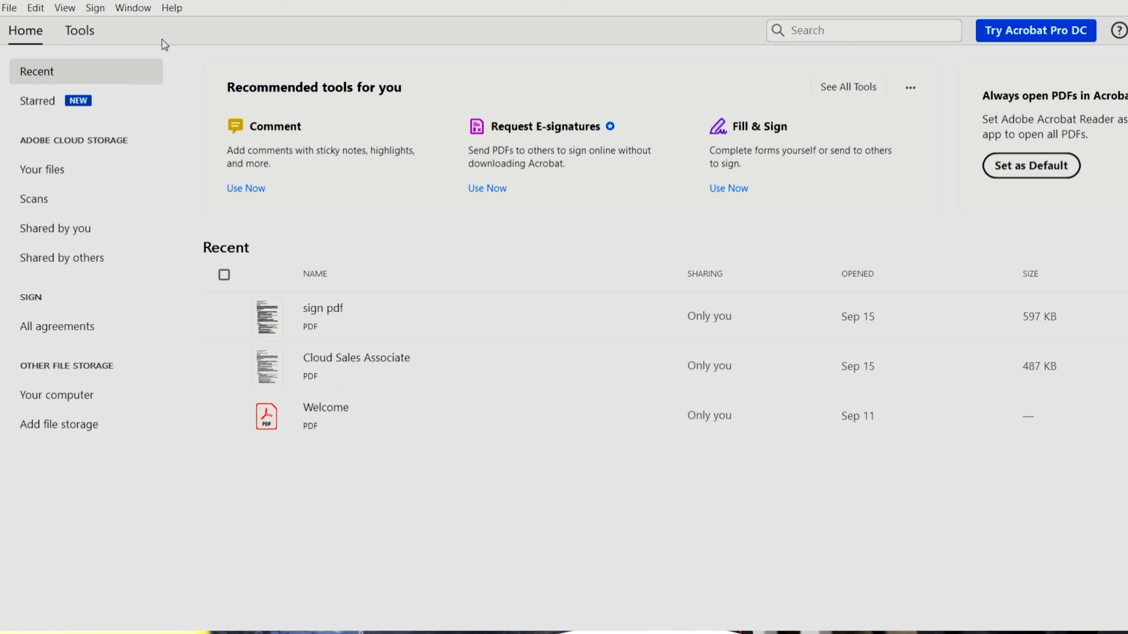
pyautogui.moveTo(74, 216)
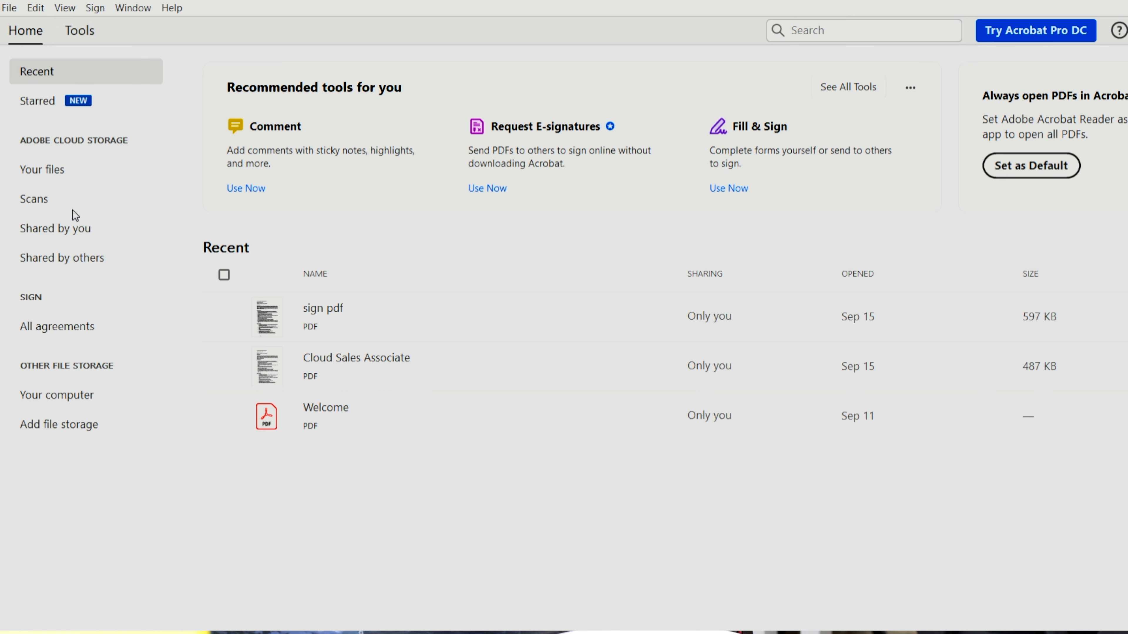
pyautogui.moveTo(261, 192)
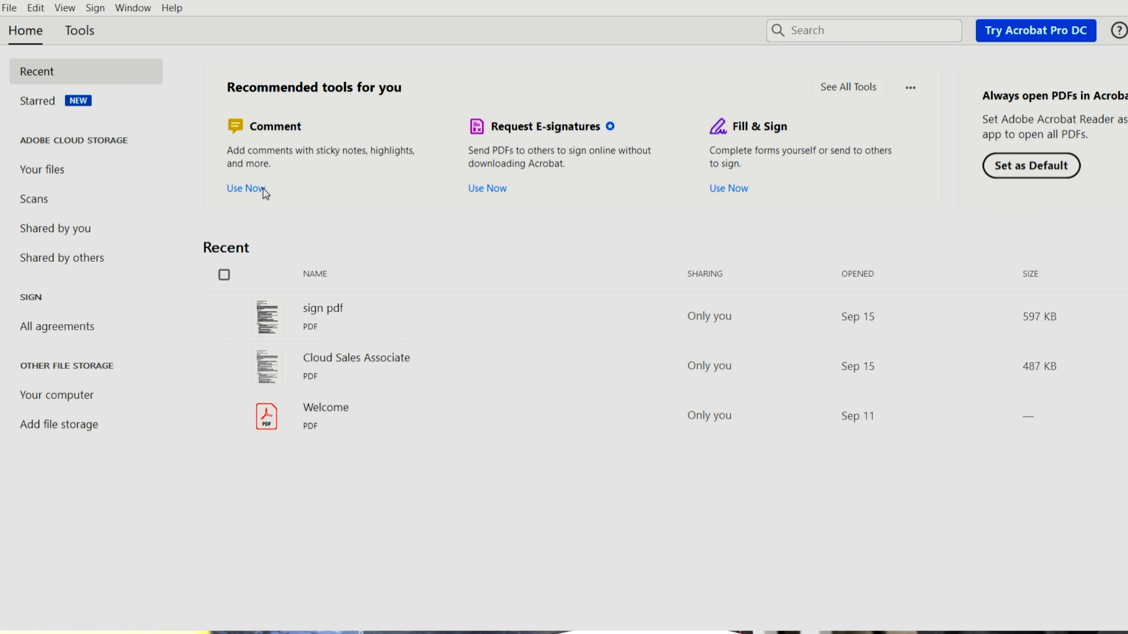
pyautogui.moveTo(245, 270)
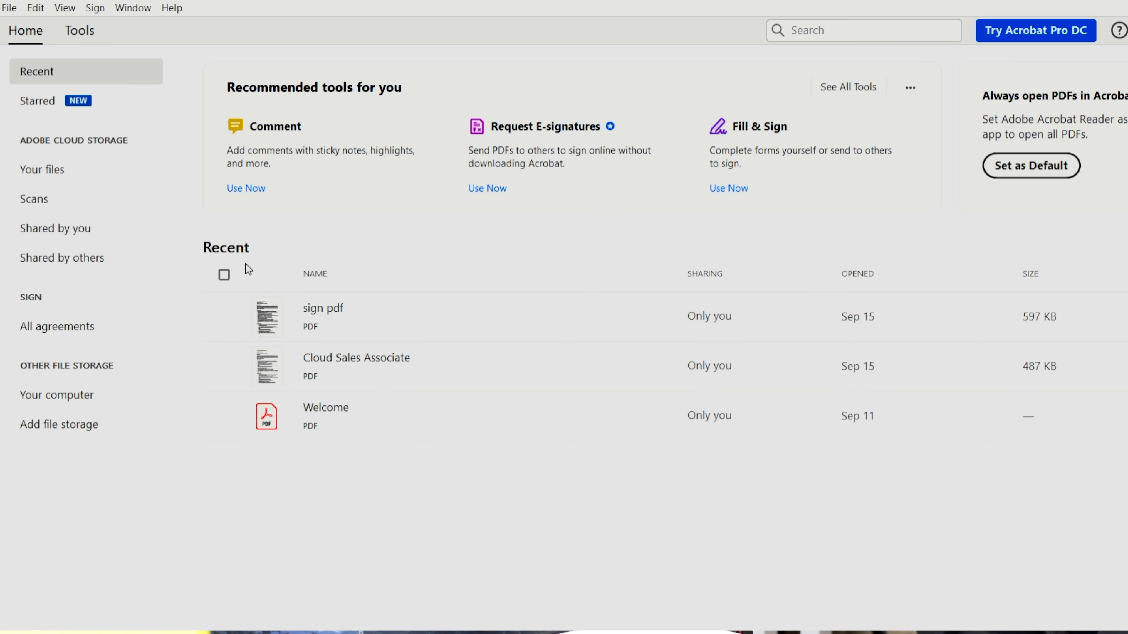
# Step: Open Cloud Sales Associate from Recent files and activate Fill & Sign
pyautogui.doubleClick(356, 357)
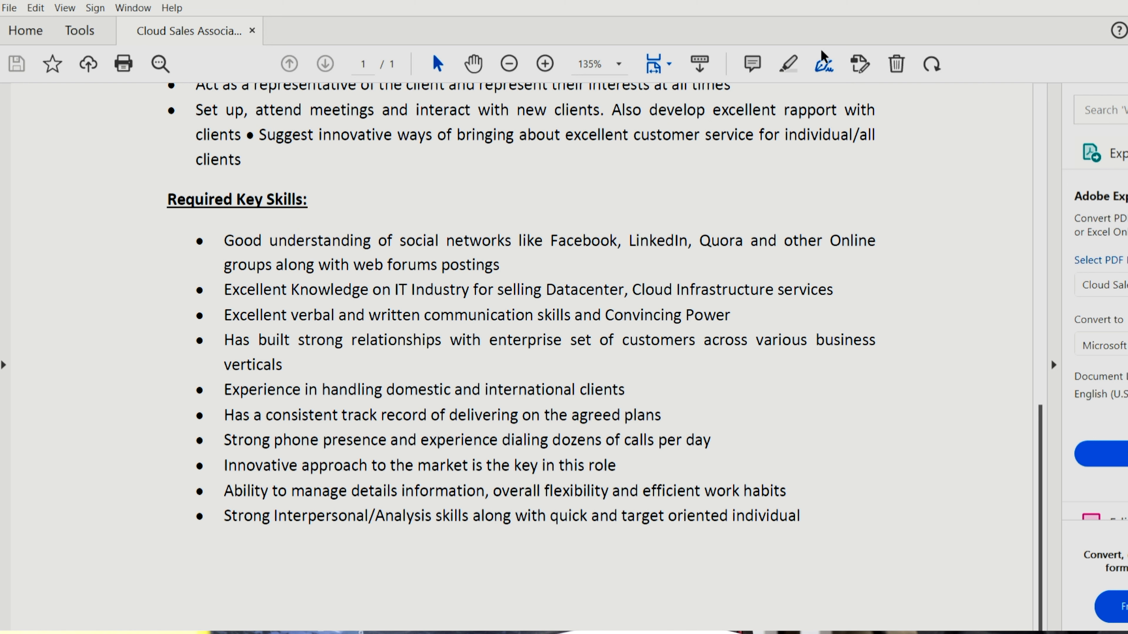
pyautogui.click(676, 101)
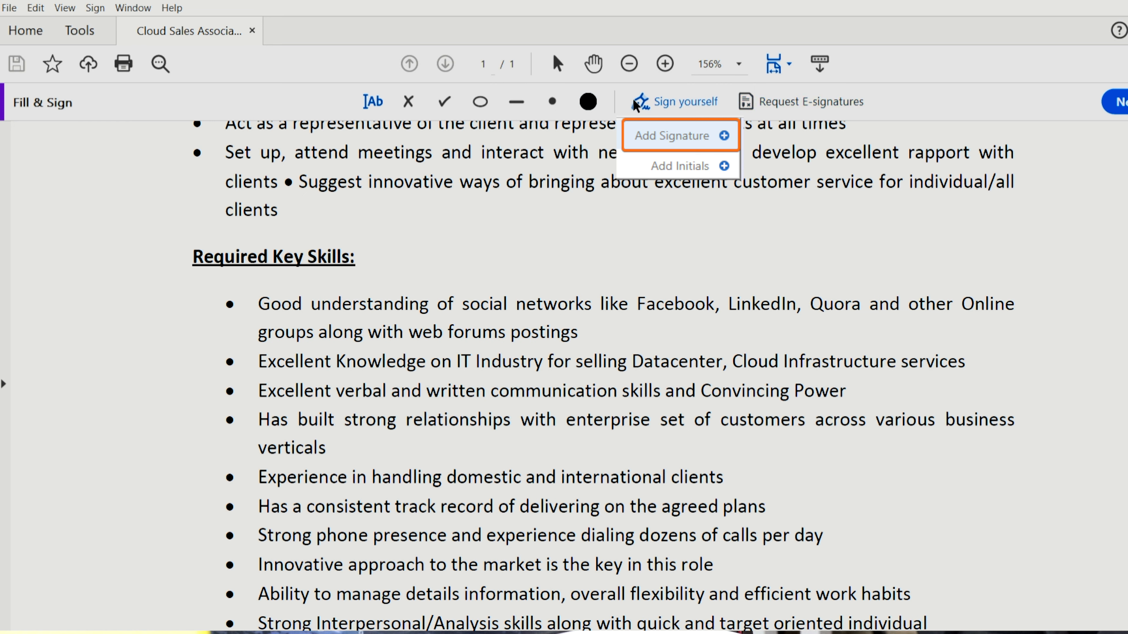
# Step: Create a hand-drawn signature and place it below the Required Key Skills list
pyautogui.click(679, 136)
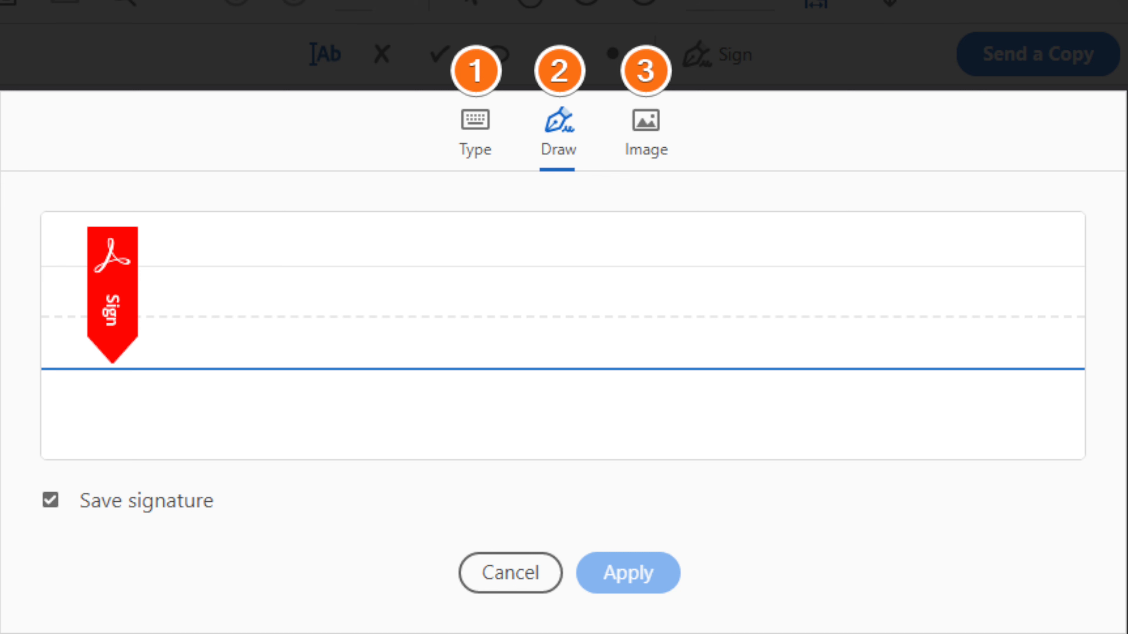
pyautogui.click(512, 573)
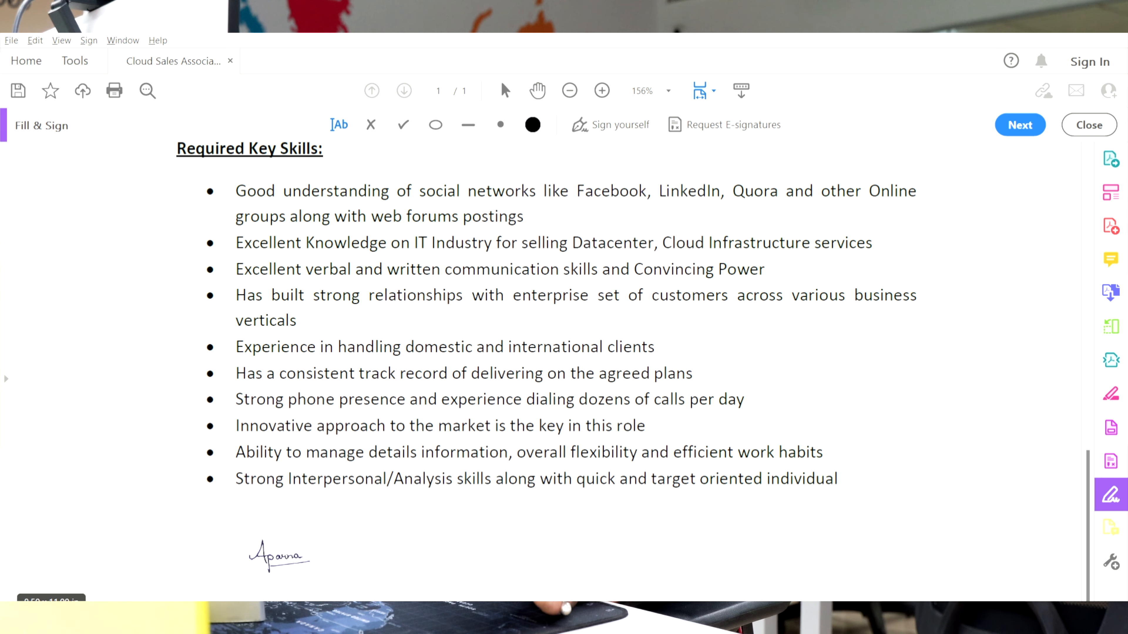
pyautogui.click(276, 559)
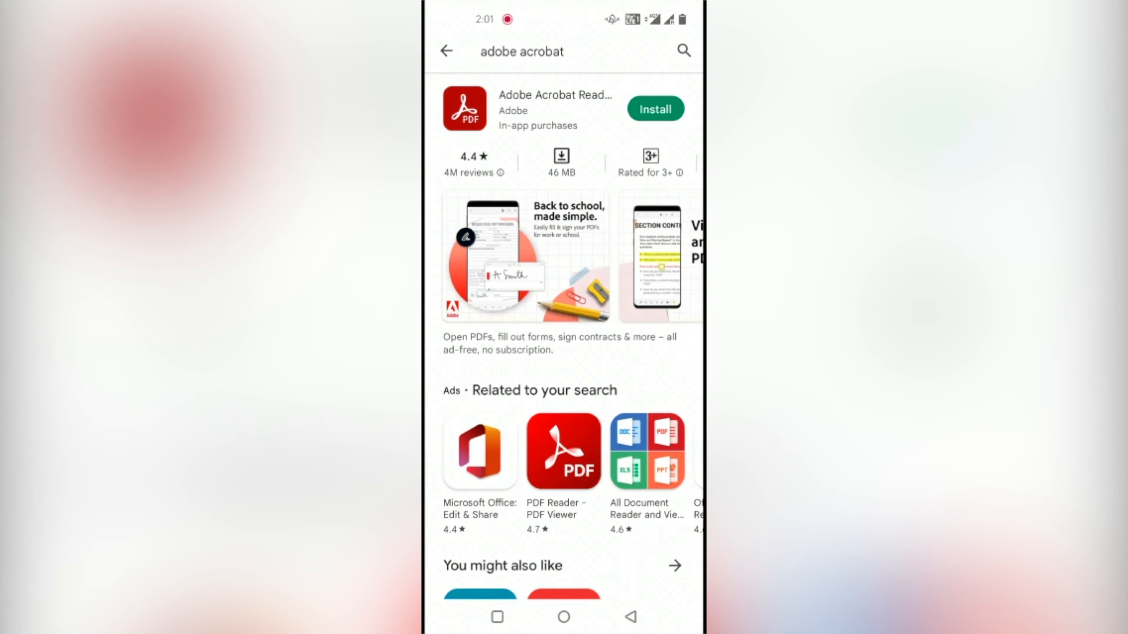
# Step: Install Adobe Acrobat Reader from Google Play and launch it to its Welcome screen
pyautogui.click(656, 109)
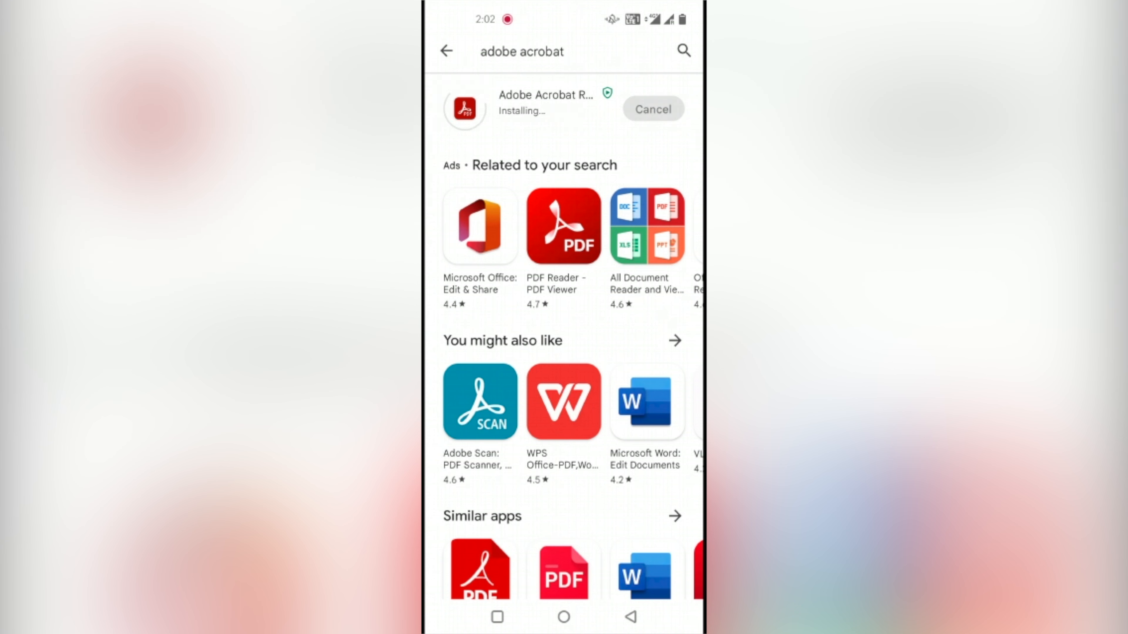
pyautogui.click(468, 108)
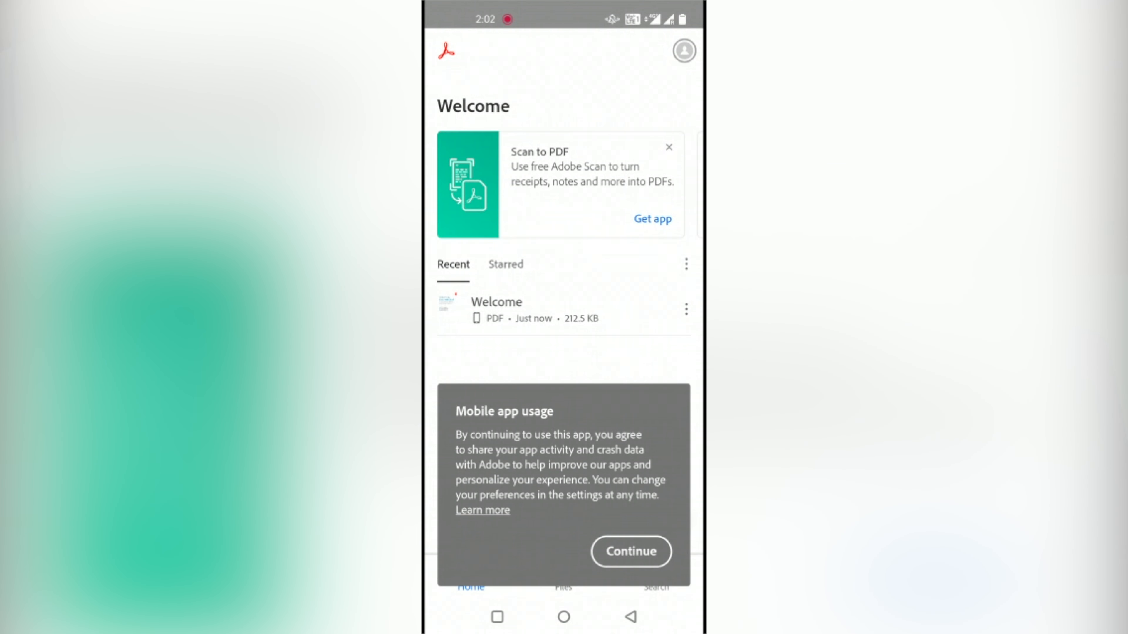
# Step: Accept the usage notice, open Cloud Sales Associate from device storage and enter edit mode
pyautogui.click(631, 552)
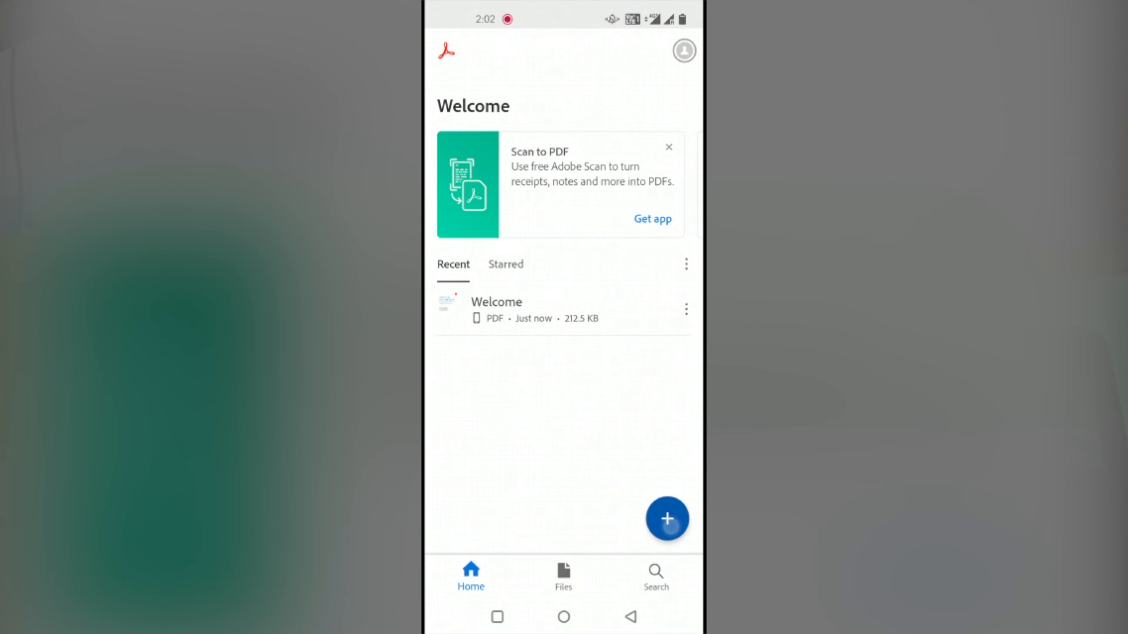
pyautogui.click(667, 521)
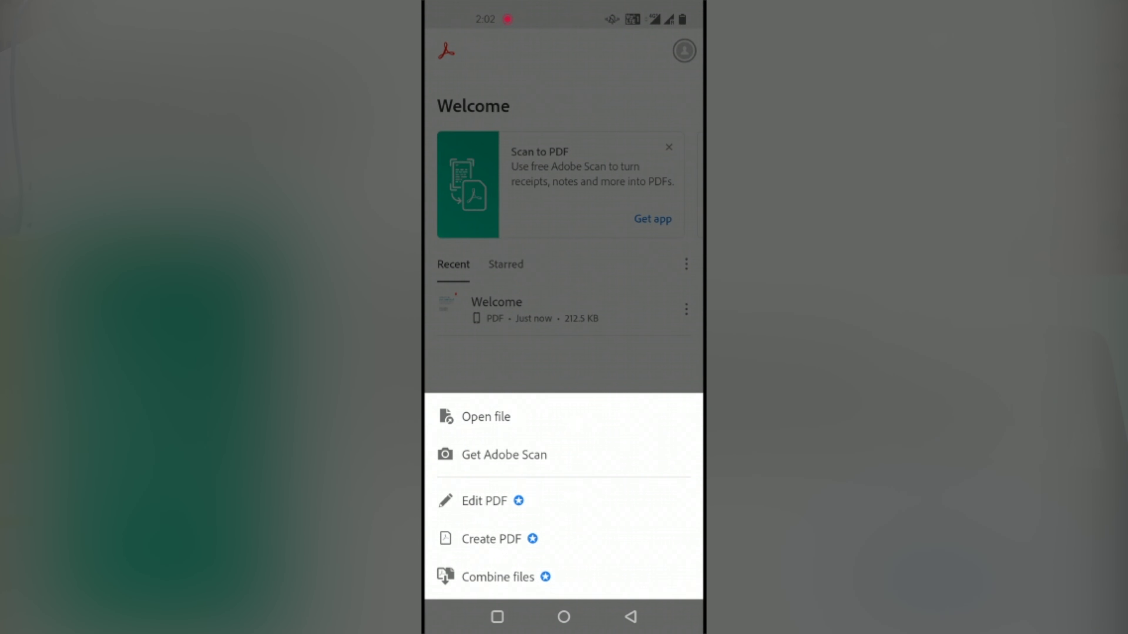
pyautogui.click(484, 501)
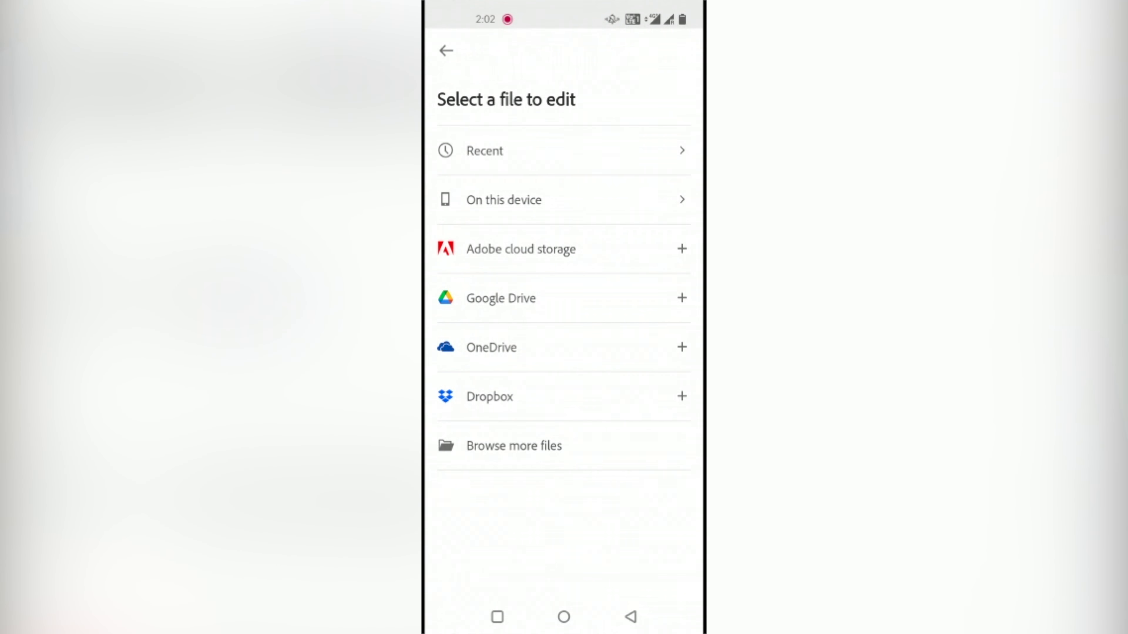
pyautogui.click(503, 200)
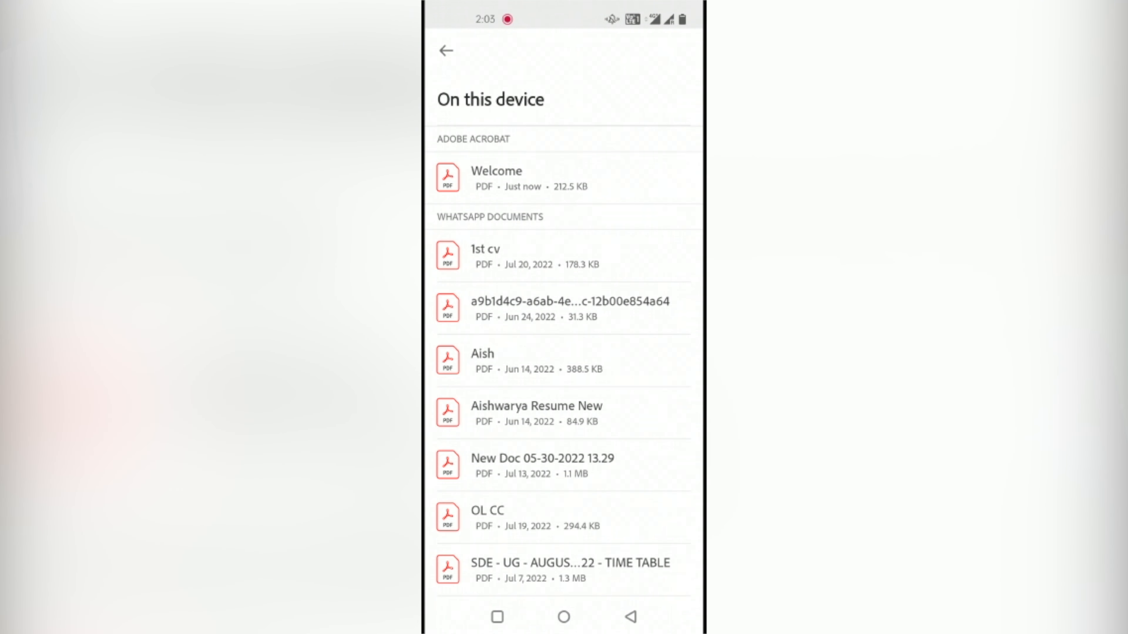
pyautogui.scroll(-3)
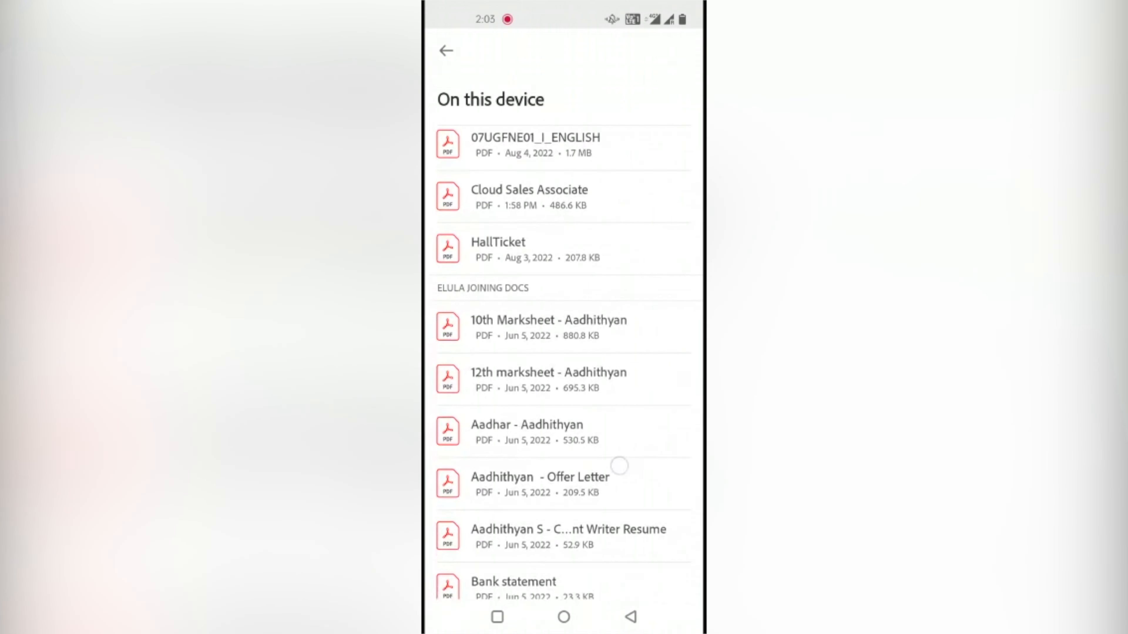
pyautogui.click(529, 189)
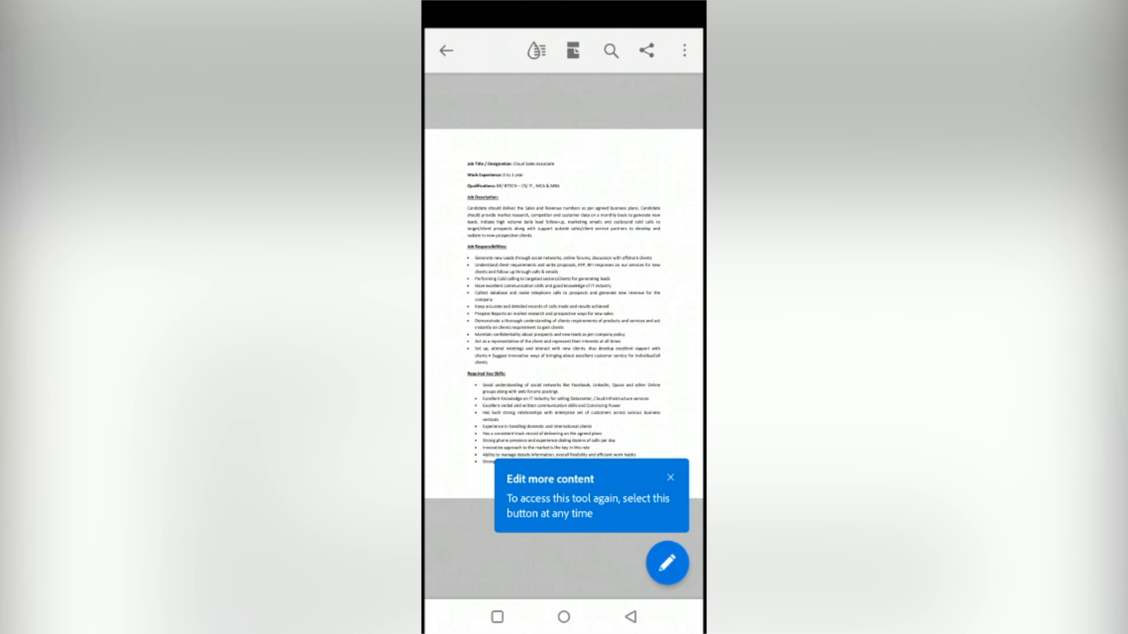
pyautogui.click(671, 486)
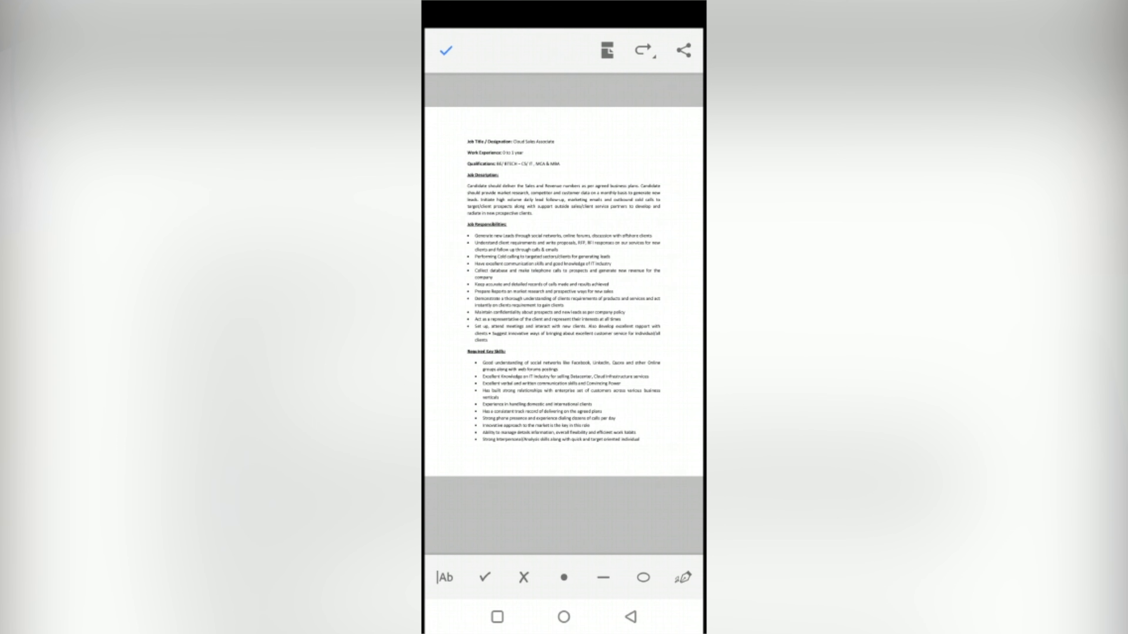
# Step: Start creating a new signature from the Fill & Sign bar and switch to the Image option
pyautogui.click(682, 579)
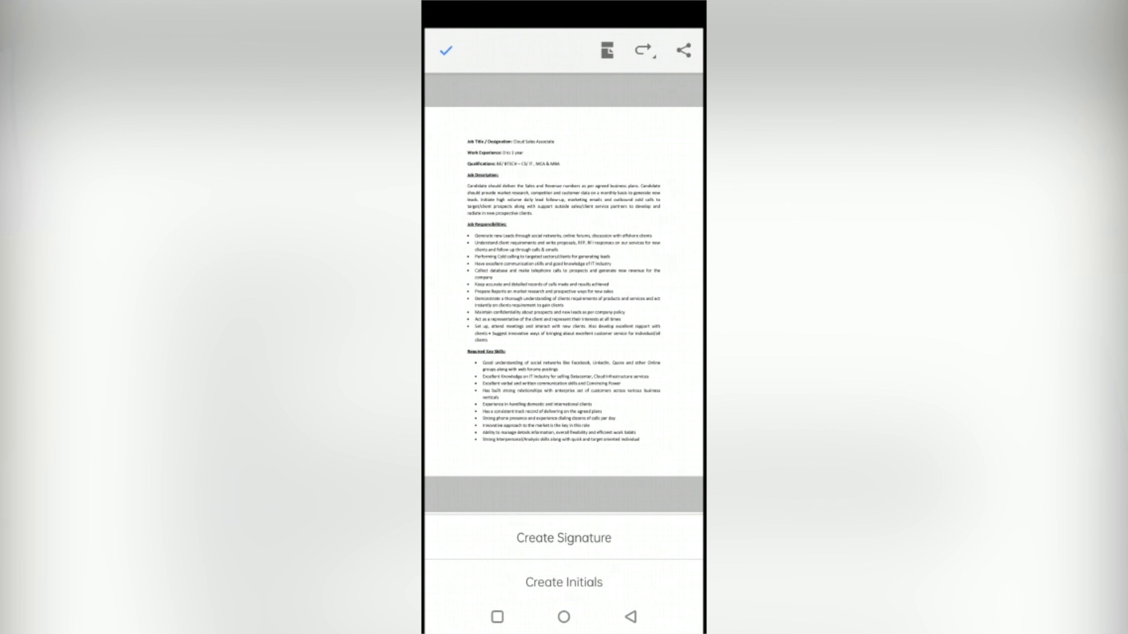
pyautogui.click(564, 537)
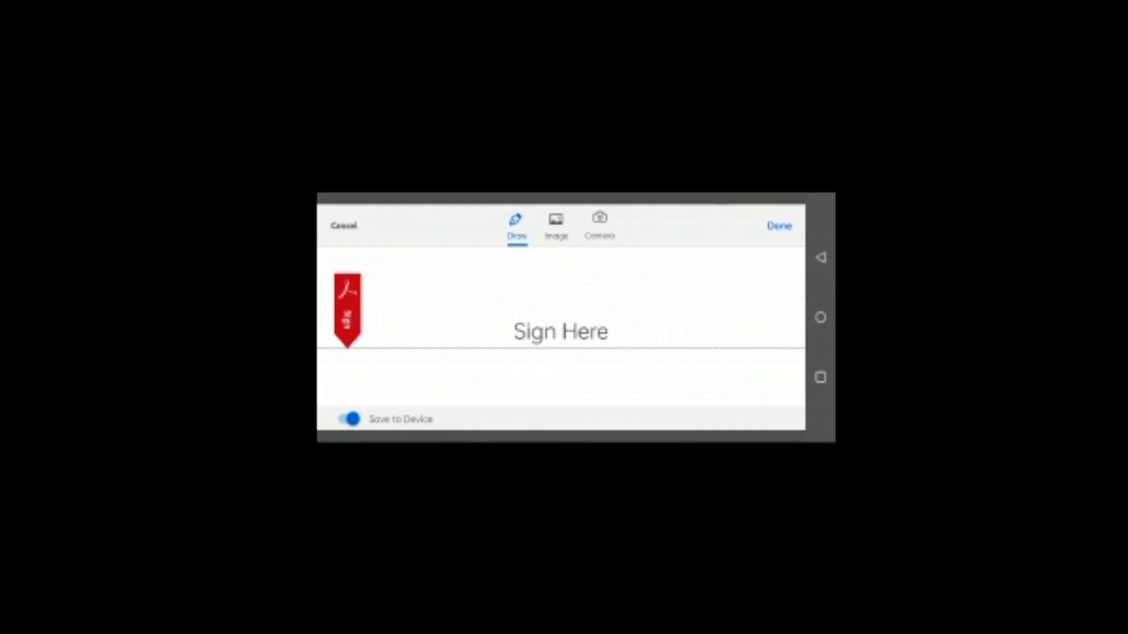
pyautogui.click(556, 224)
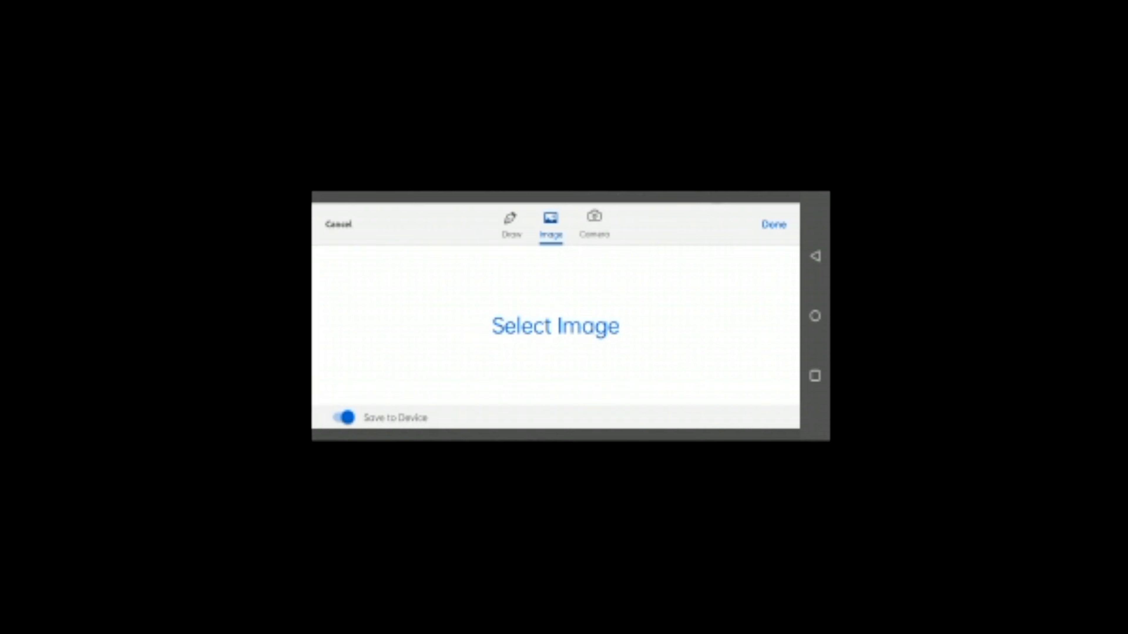
pyautogui.click(594, 221)
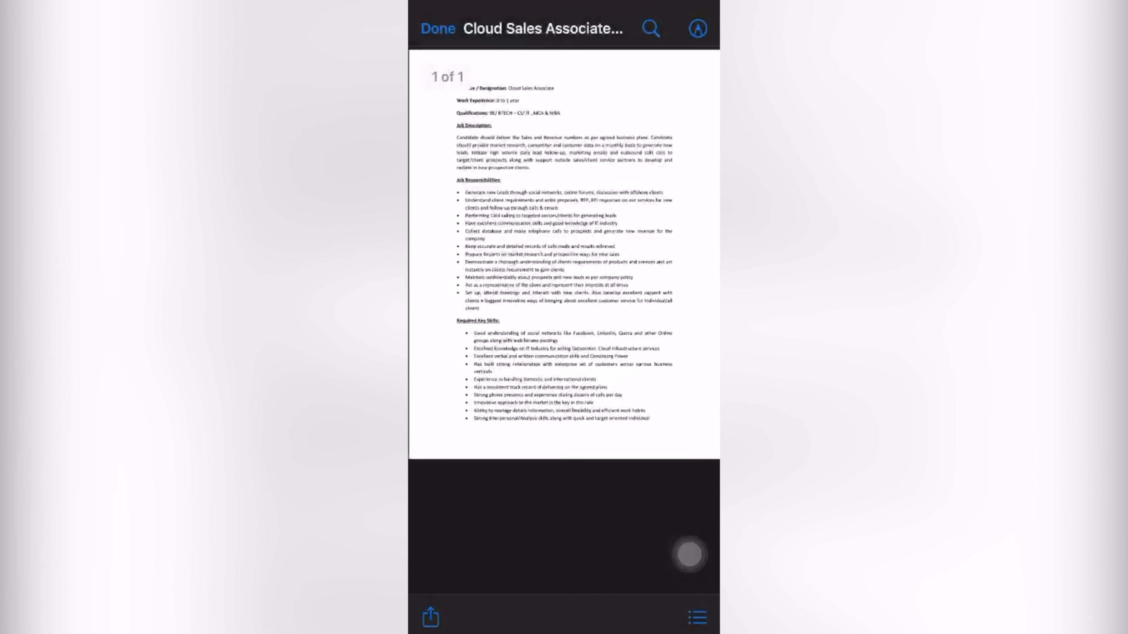
# Step: Enable Markup, add a new Signature and draw its first stroke on the pad
pyautogui.click(696, 29)
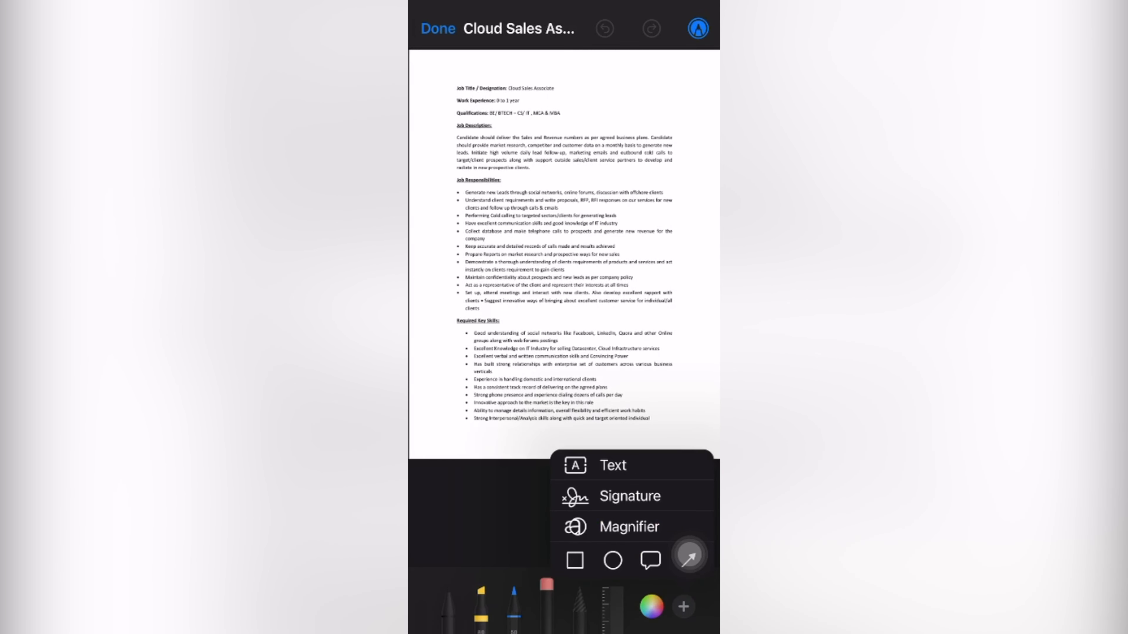
pyautogui.click(629, 496)
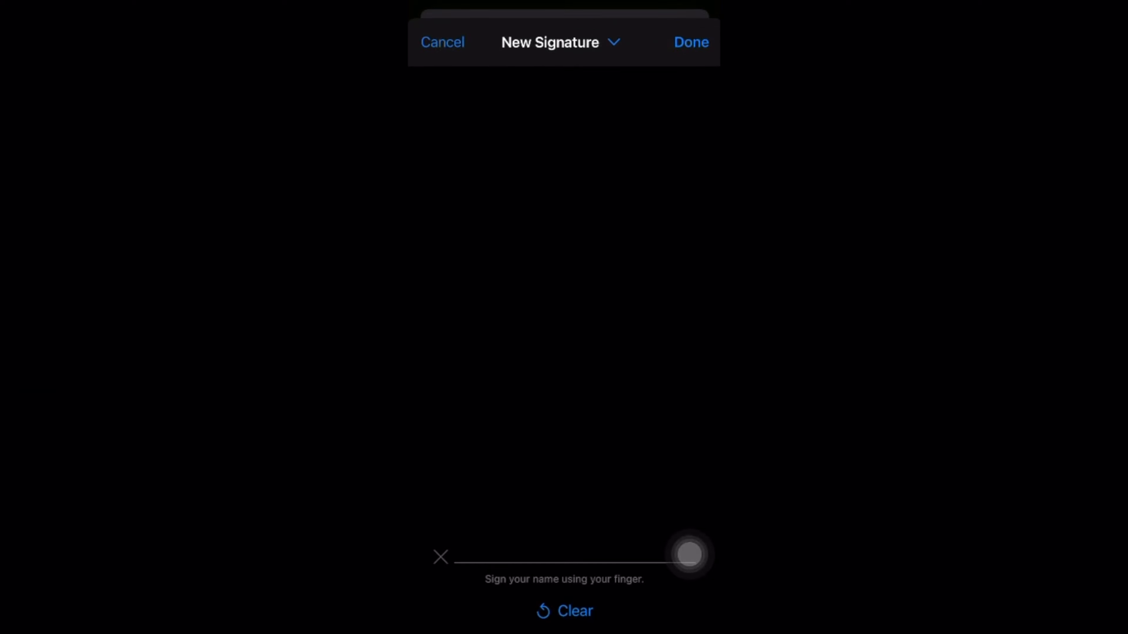
pyautogui.moveTo(482, 557); pyautogui.dragTo(507, 510)
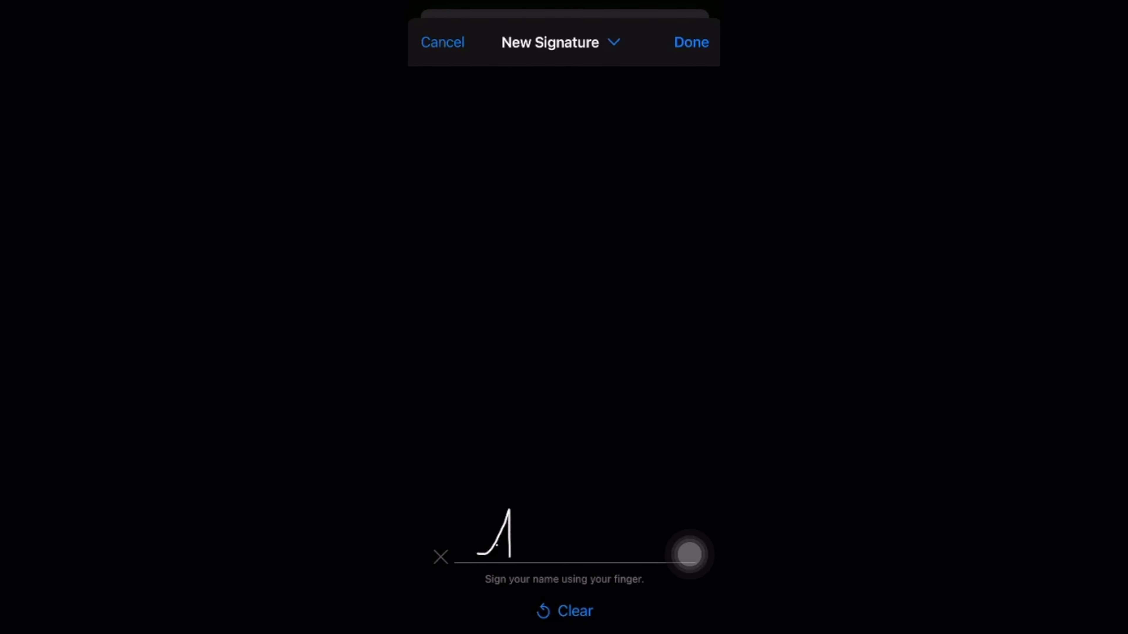